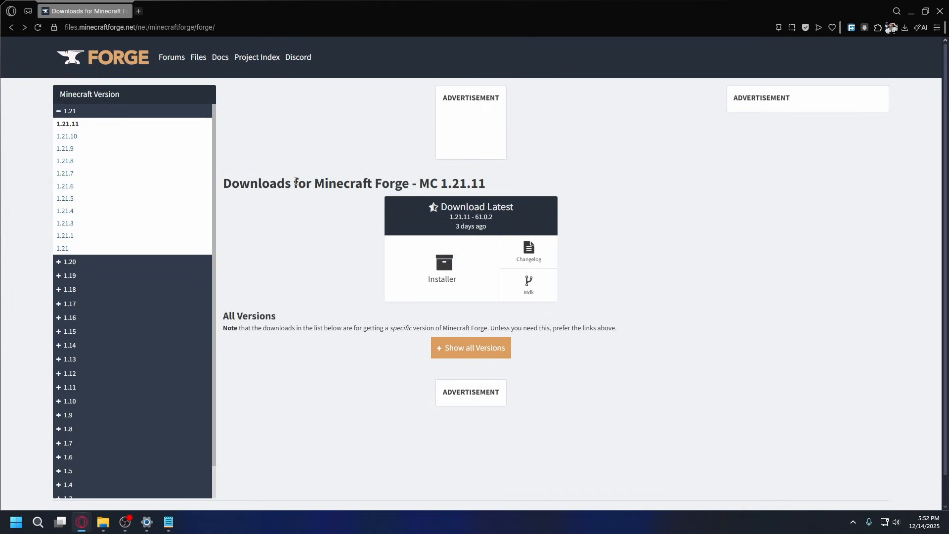
Expand Minecraft 1.20 in the version sidebar and pick 1.20.1 to show its Forge builds.
left_click(139, 26)
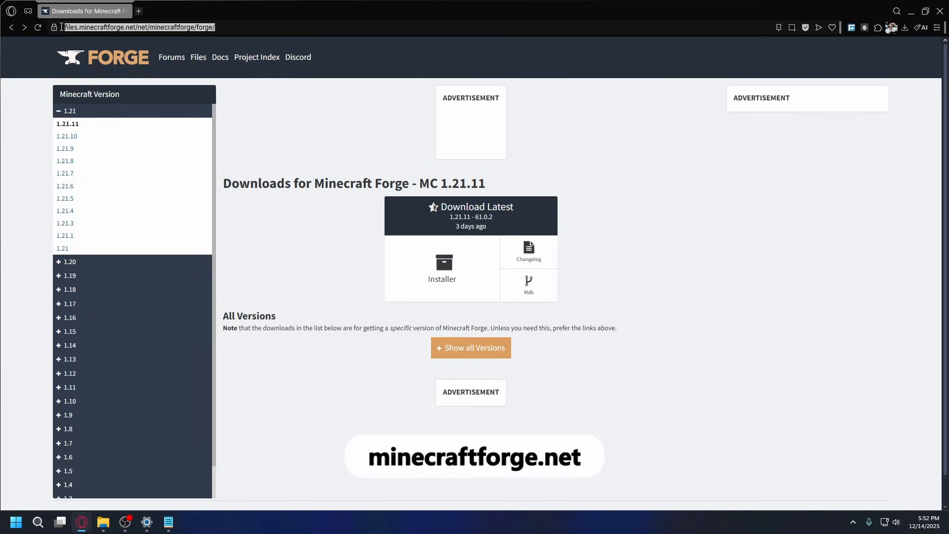
left_click(299, 122)
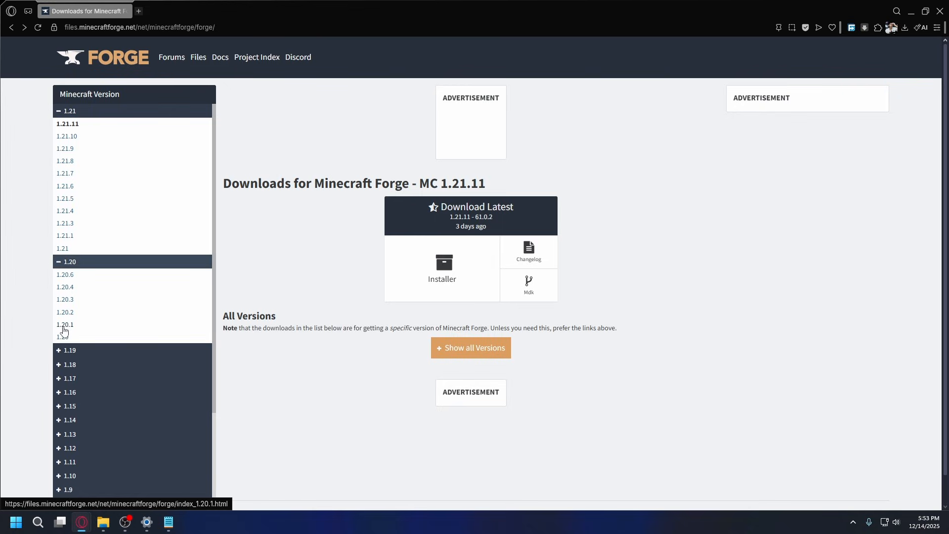
left_click(65, 324)
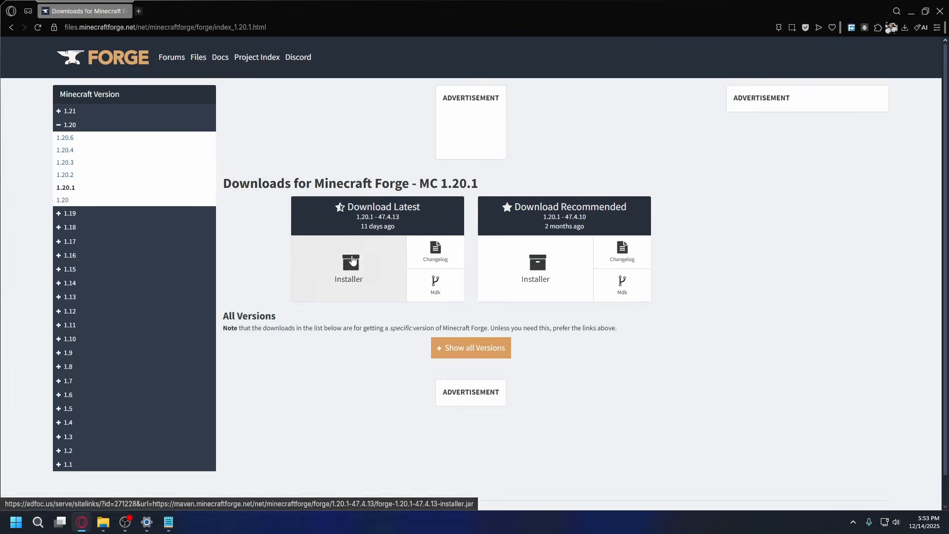
Download forge-1.20.1-47.4.13-installer.jar past the ad page and select it in Downloads.
left_click(349, 266)
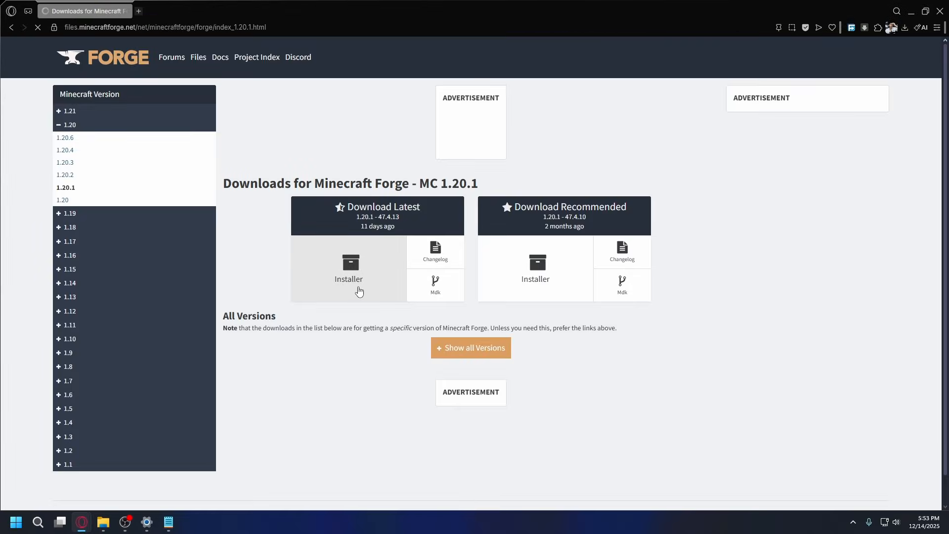
left_click(348, 268)
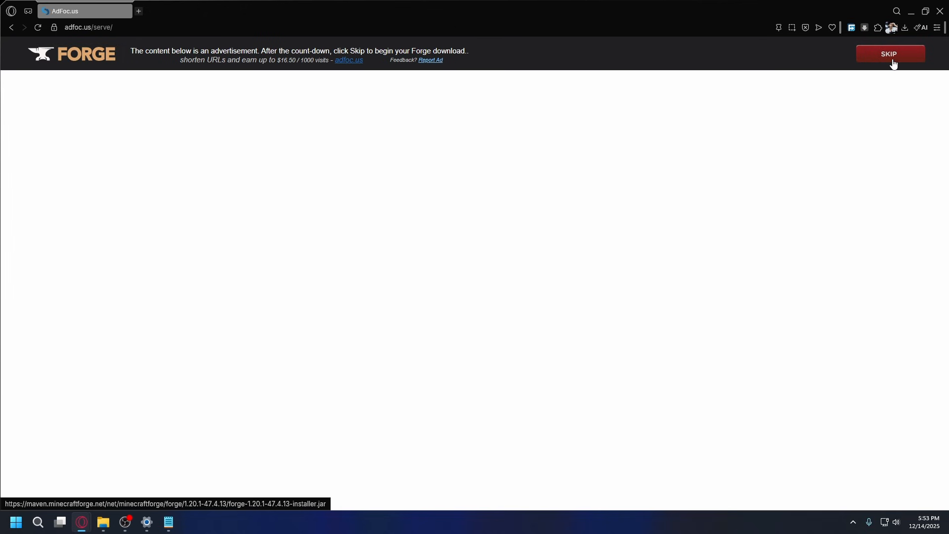
left_click(889, 54)
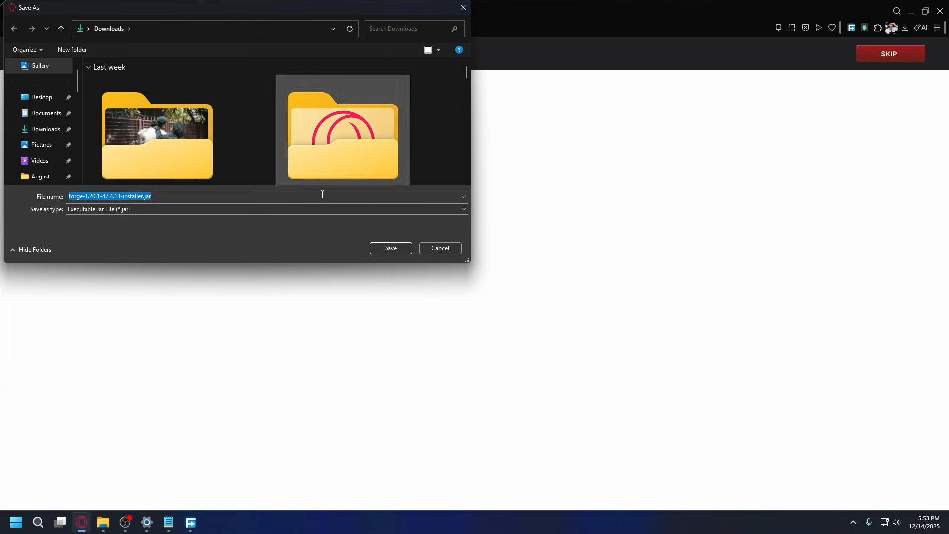
left_click(390, 247)
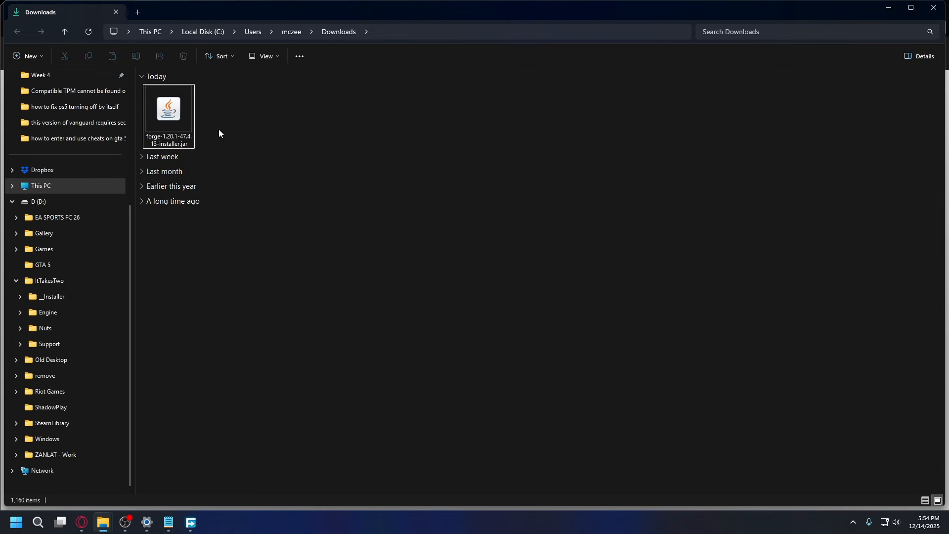
left_click(168, 111)
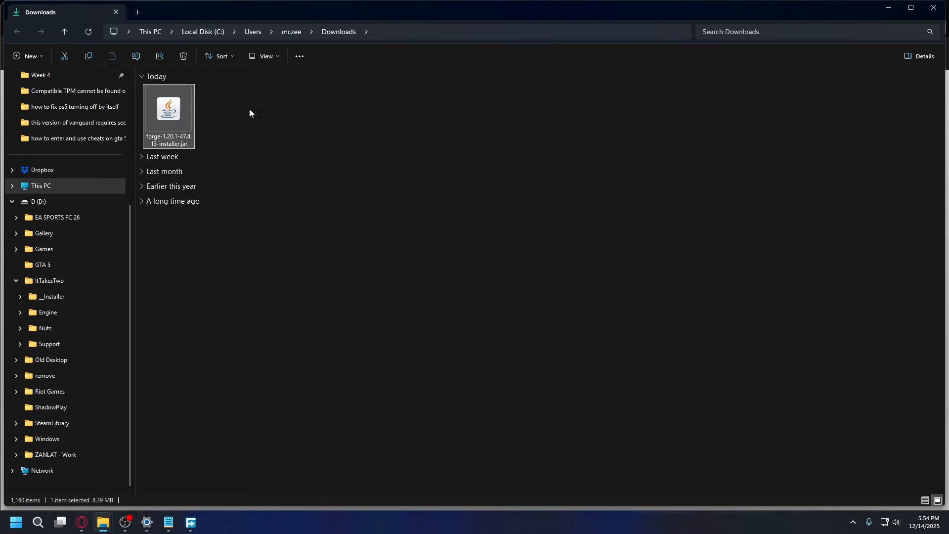
mouse_move(181, 148)
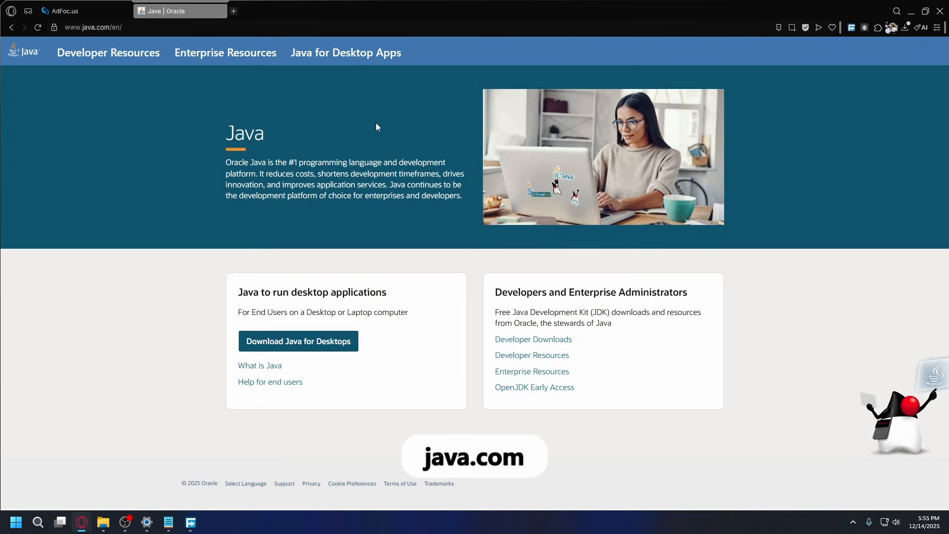
mouse_move(297, 345)
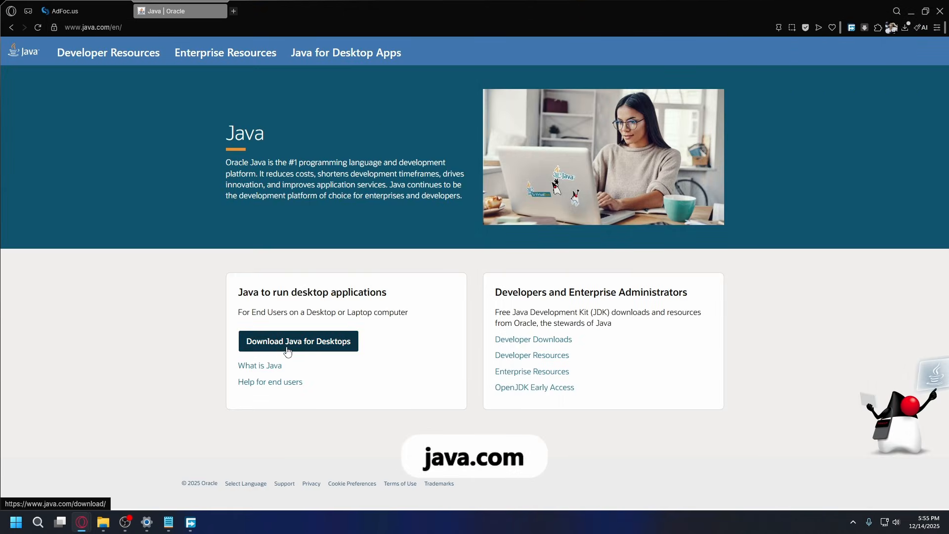
Choose Download Java for Desktops on java.com.
left_click(297, 341)
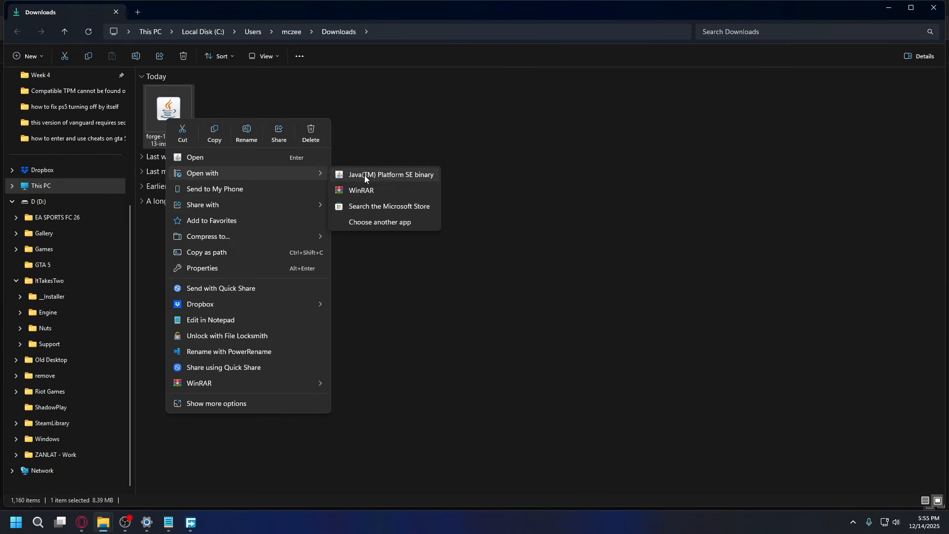
Run the installer jar with Java(TM) Platform SE binary and confirm Install client.
left_click(380, 222)
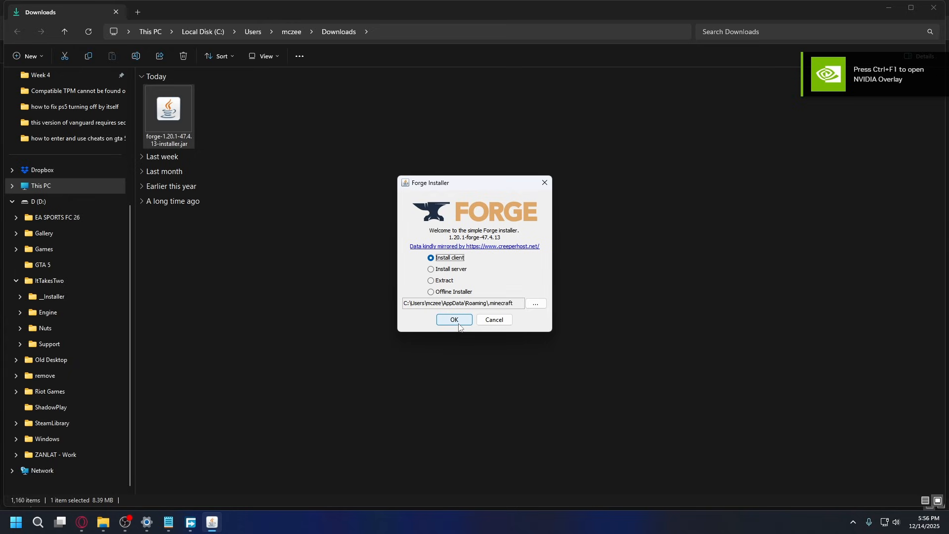
left_click(454, 319)
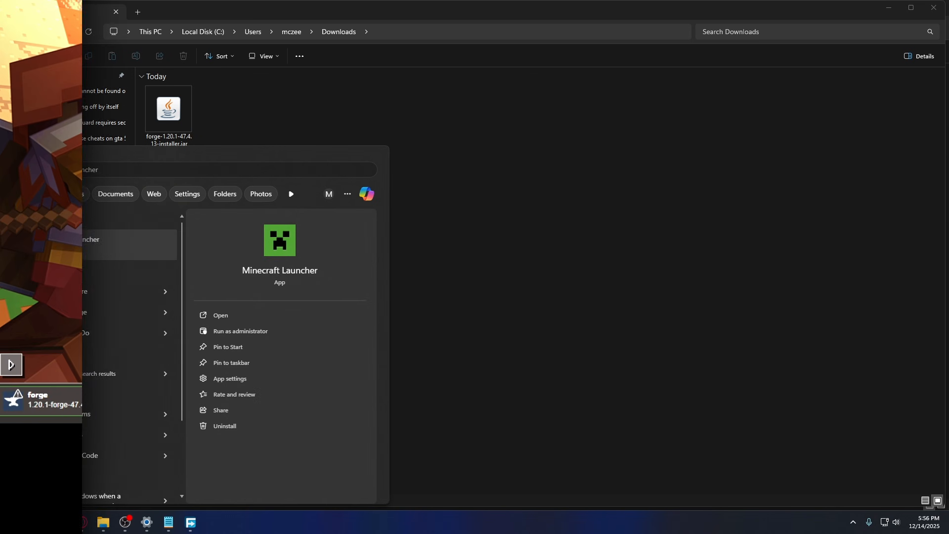
Start the launcher, select forge 1.20.1-forge-47.4.13, and open that installation's folder.
left_click(221, 316)
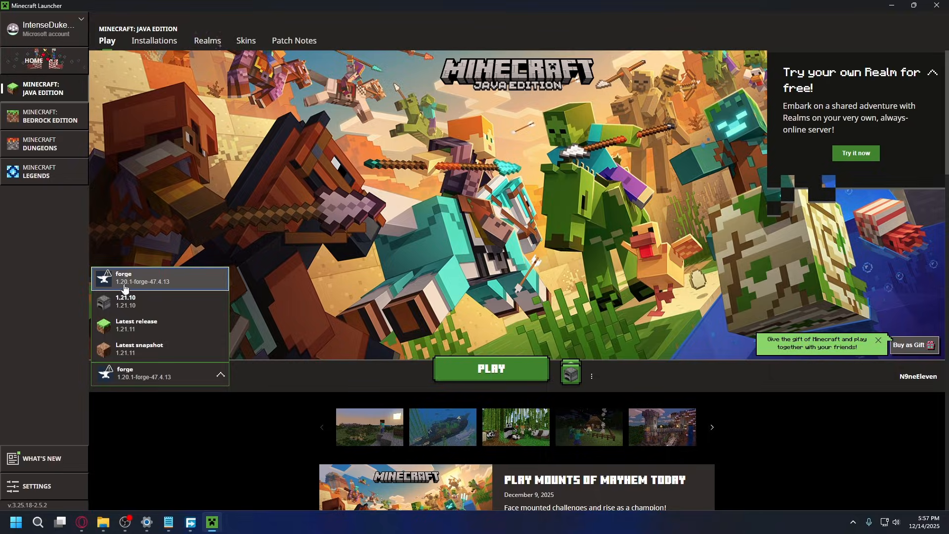
left_click(153, 40)
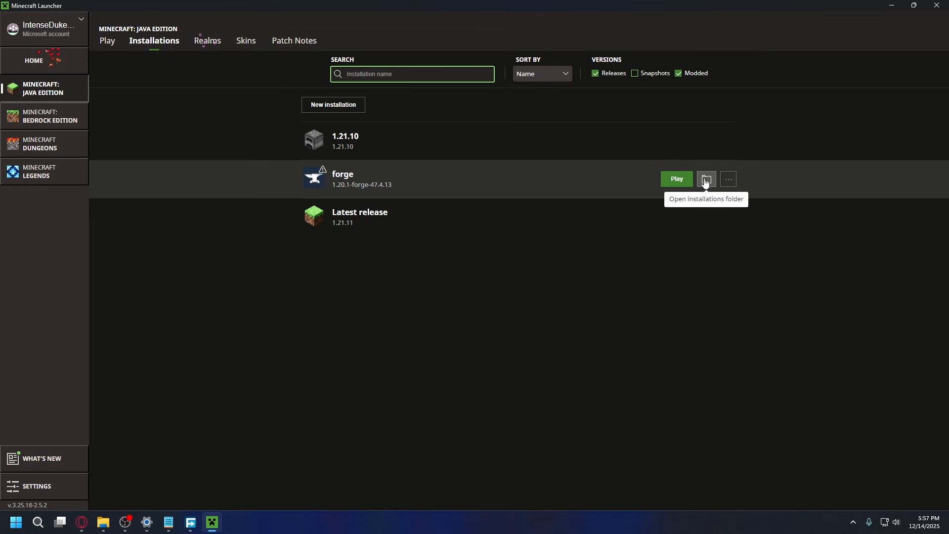
left_click(706, 179)
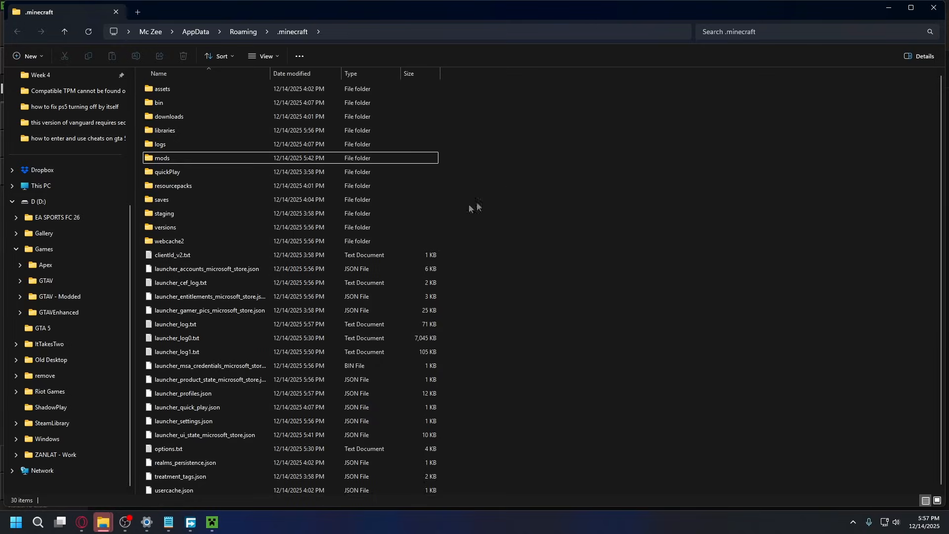
Select and double-click the mods folder inside .minecraft.
left_click(162, 158)
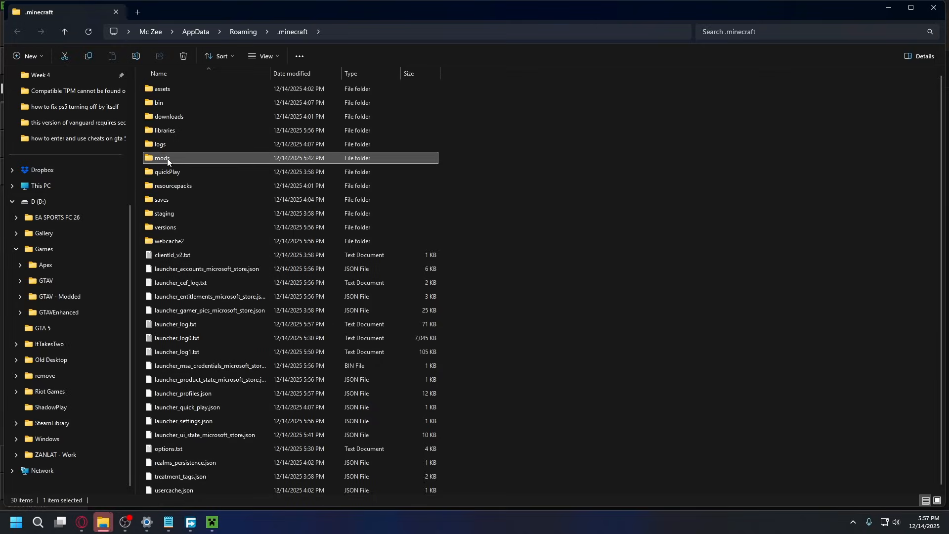
mouse_move(182, 161)
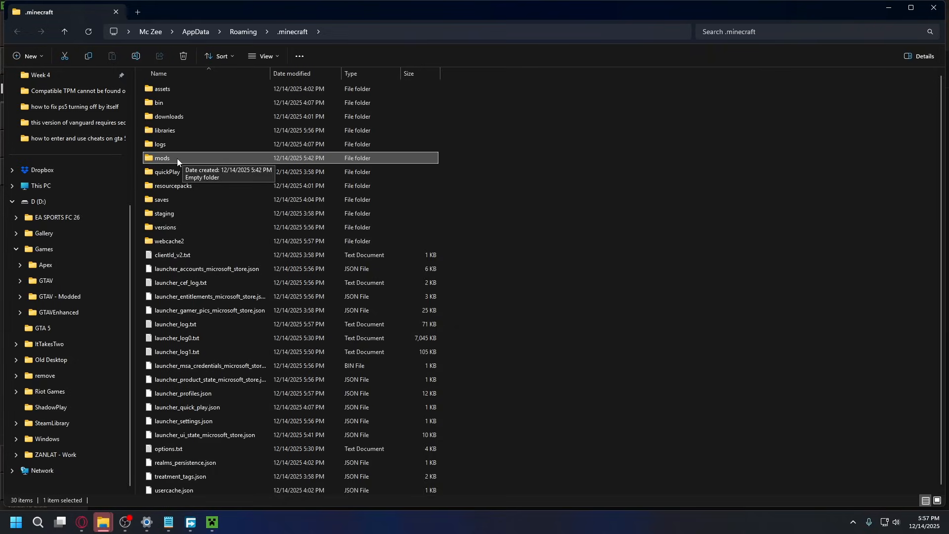
double_click(162, 158)
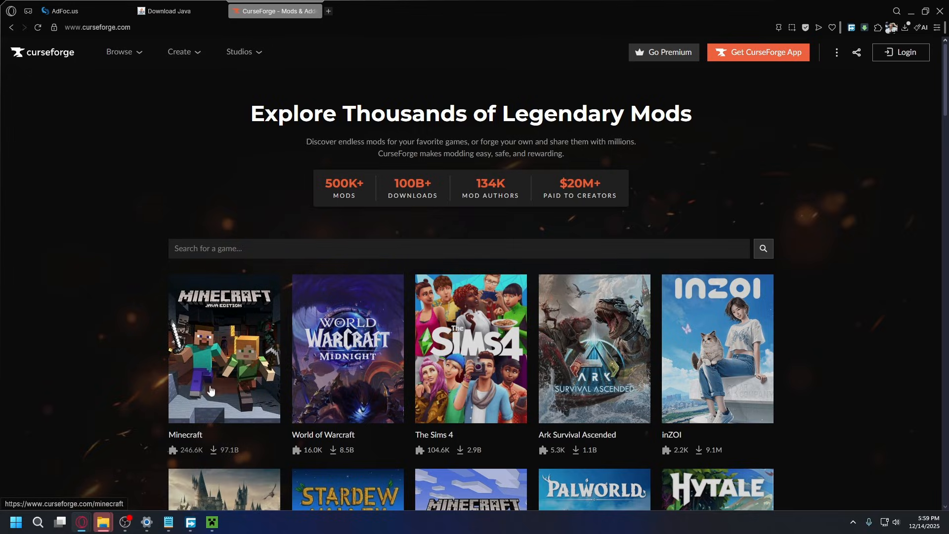
Search CurseForge Minecraft mods for 'cars' and open New Cars [Immersive Vehicles/IV/MTS].
left_click(223, 348)
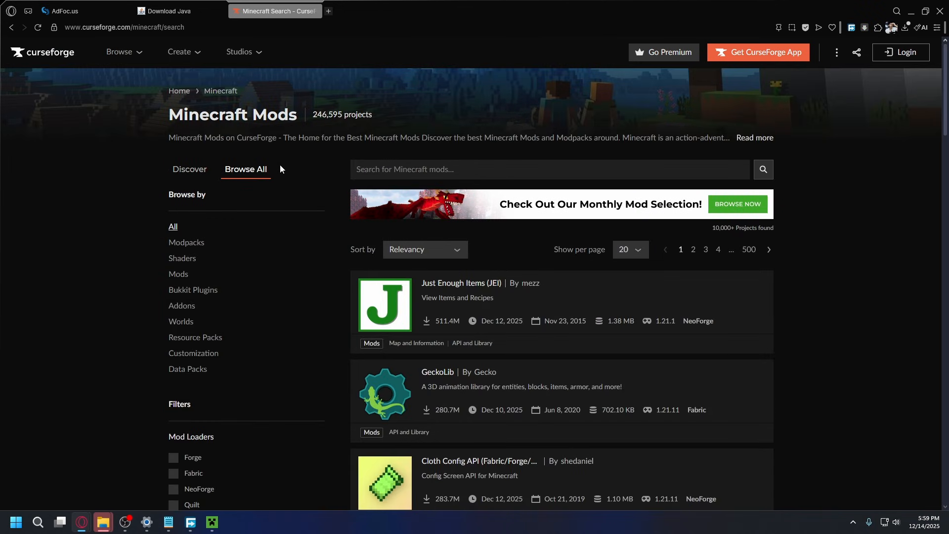
scroll("down", 3)
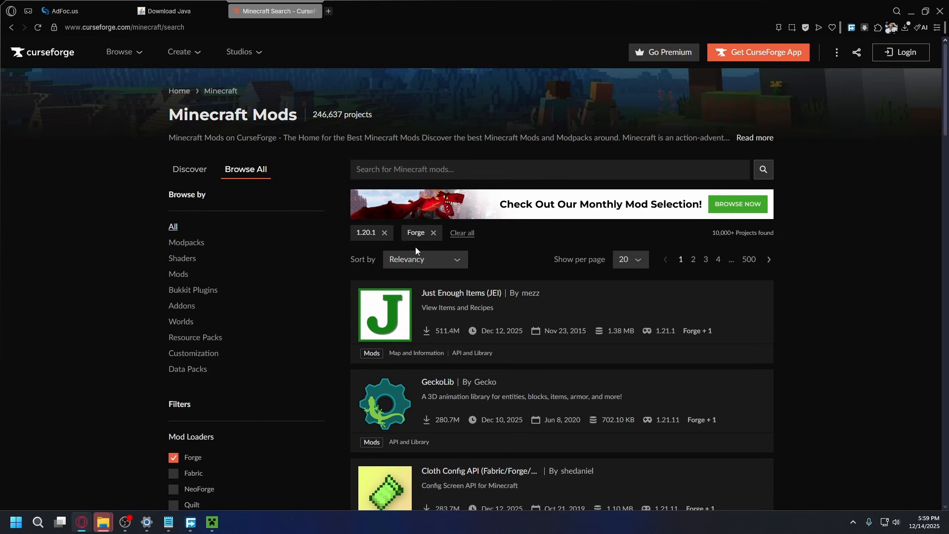
mouse_move(375, 253)
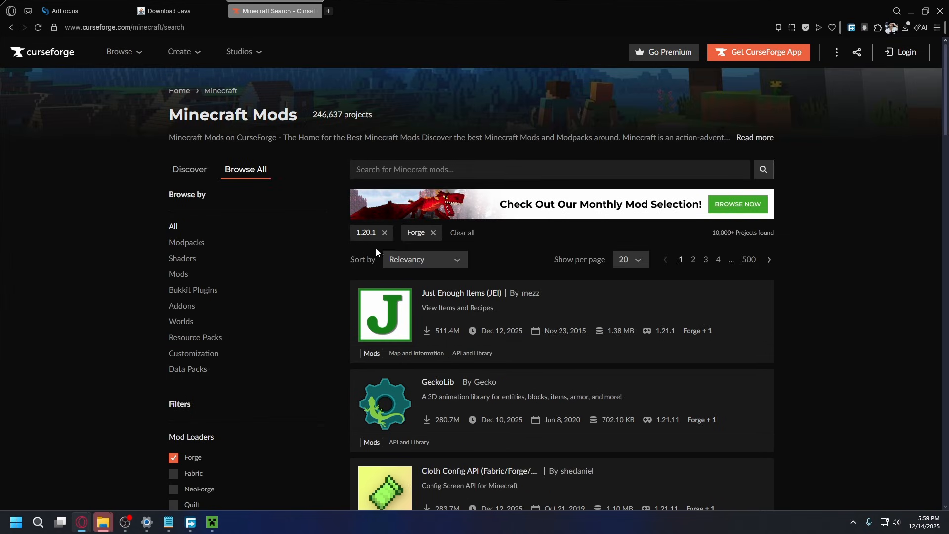
scroll("down", 3)
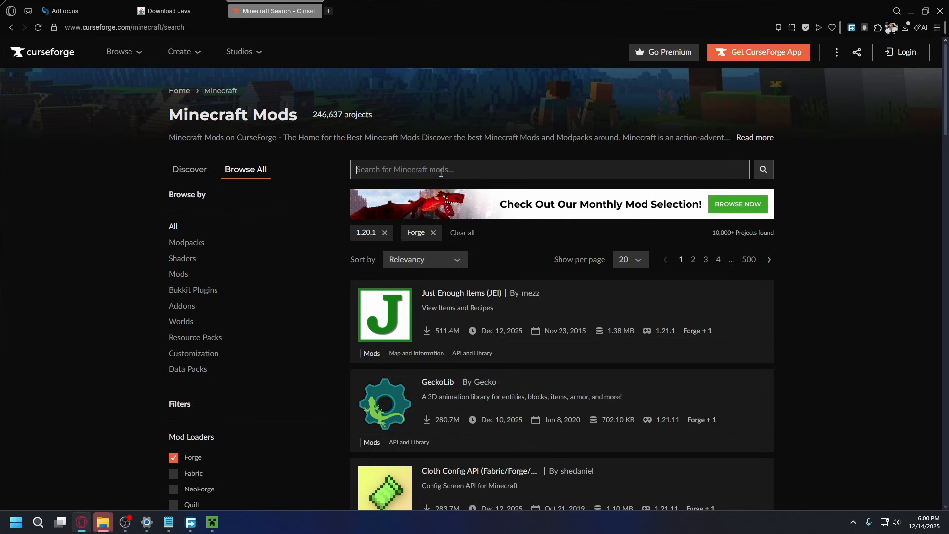
type("cars")
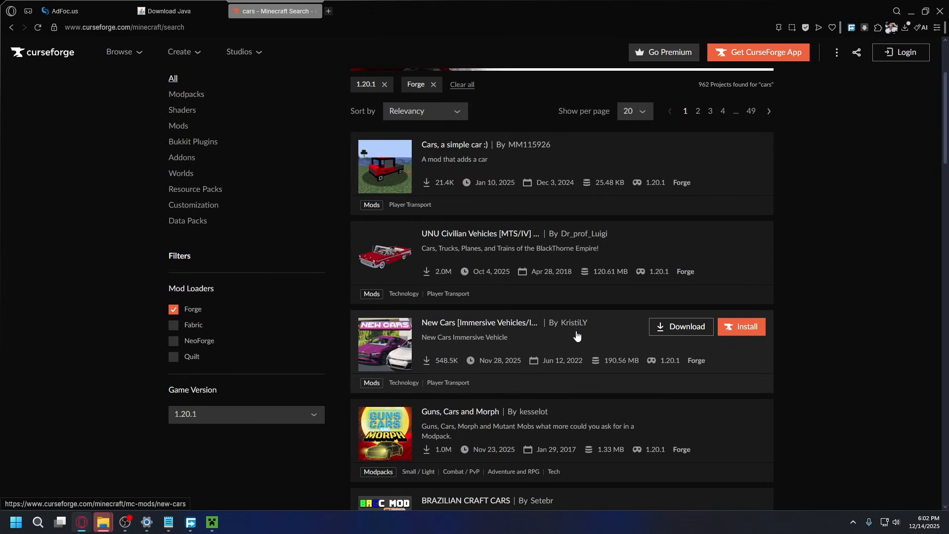
left_click(478, 322)
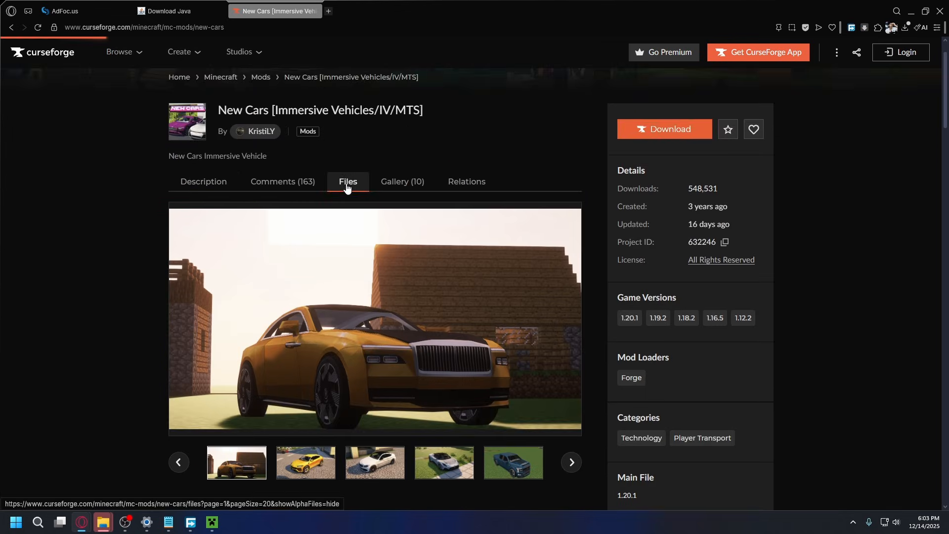
From the Files list, download the BDH (1.16-1.20) cutversion file, then scroll the description.
left_click(348, 181)
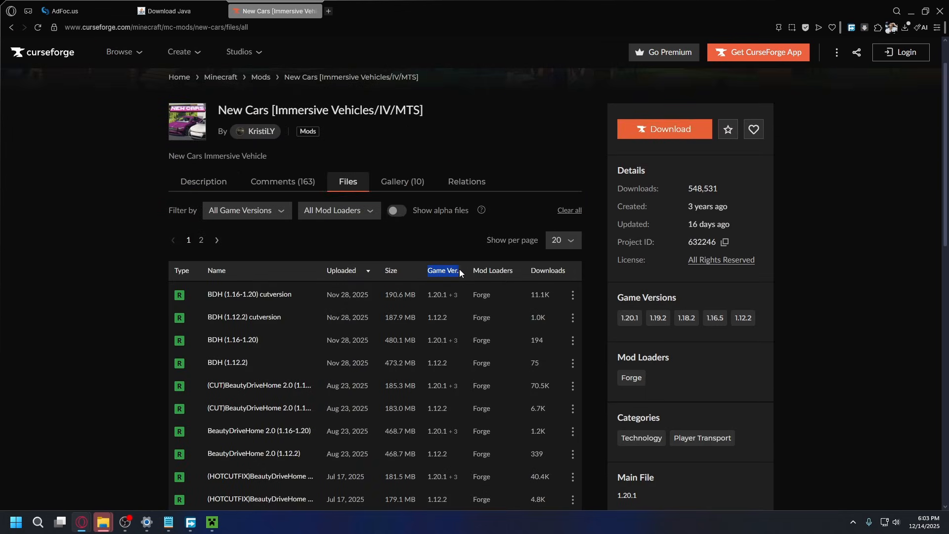
mouse_move(475, 303)
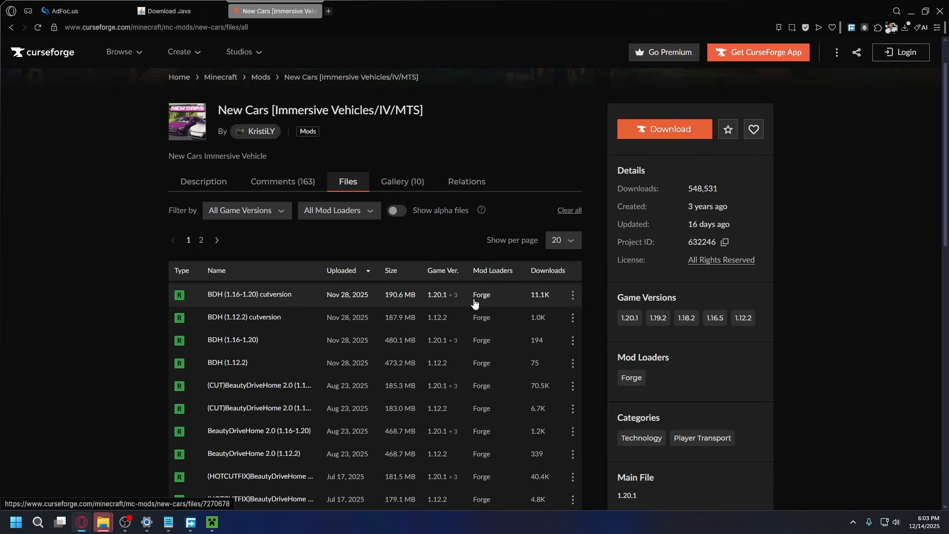
mouse_move(435, 301)
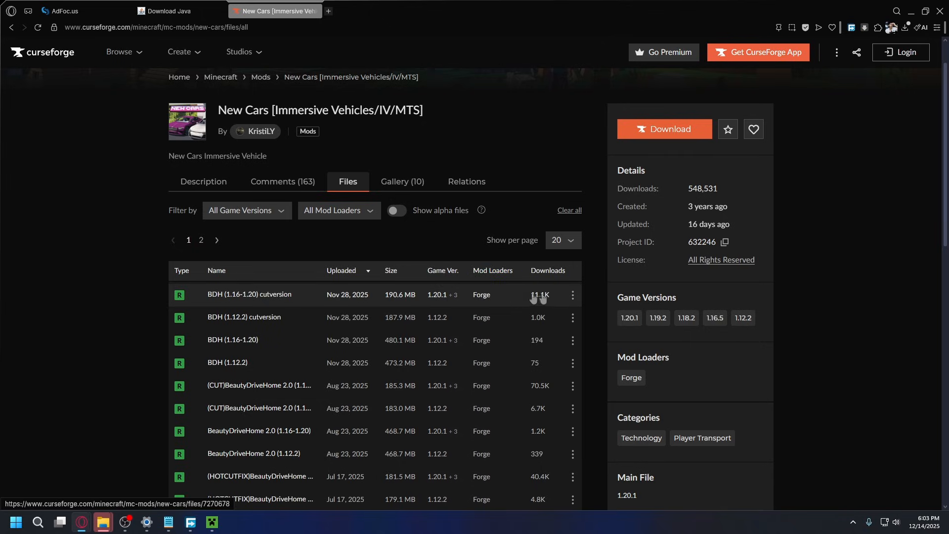
left_click(571, 294)
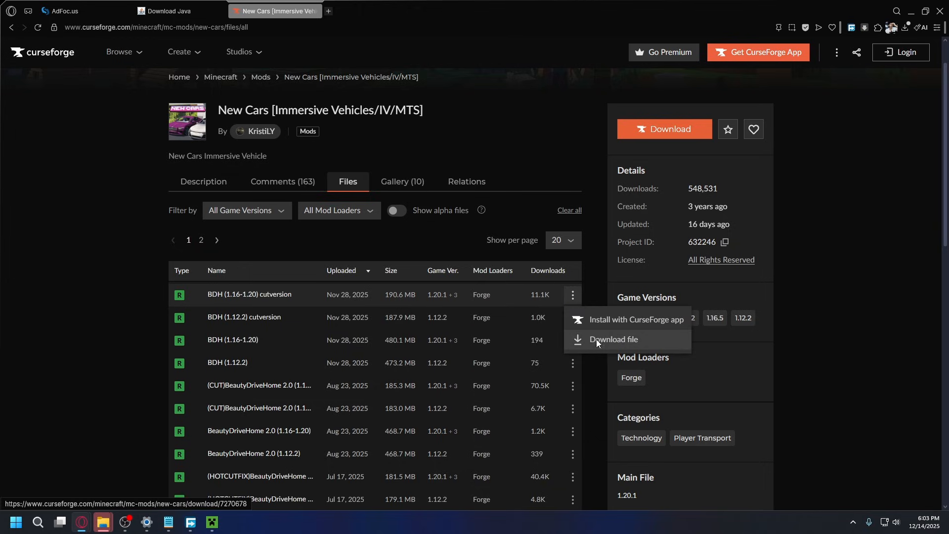
left_click(613, 339)
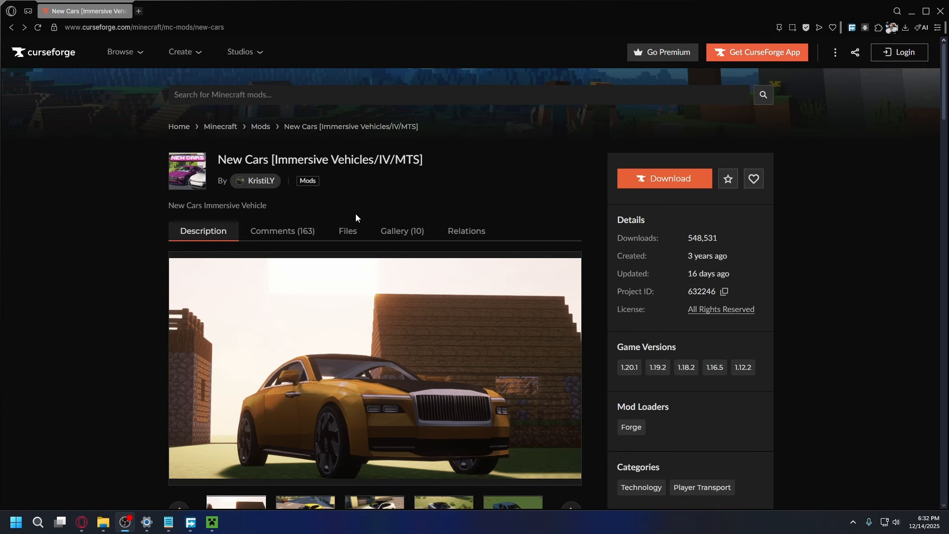
mouse_move(219, 242)
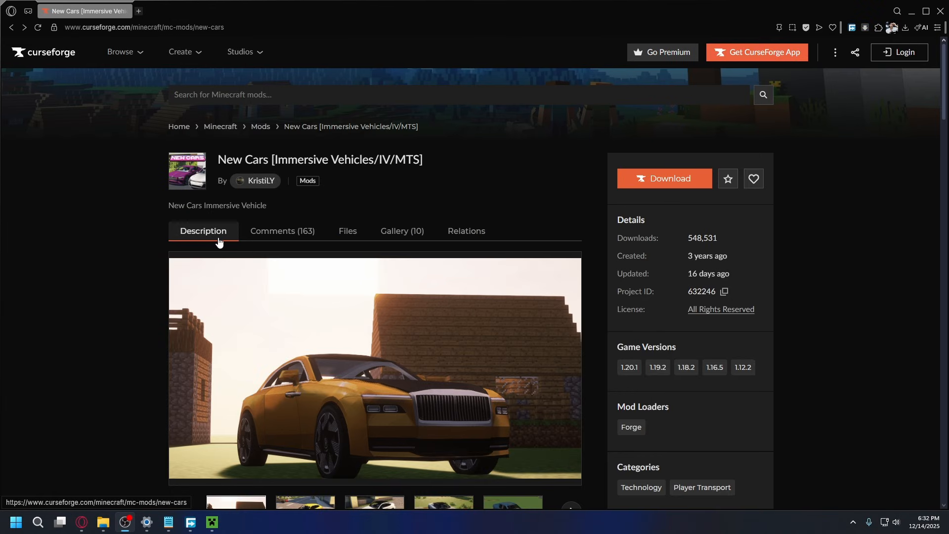
scroll("down", 3)
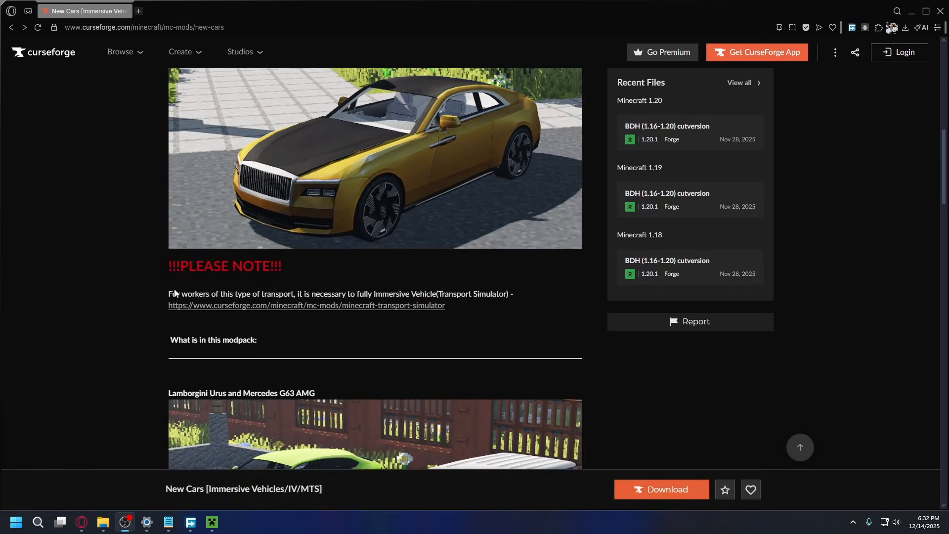
mouse_move(251, 307)
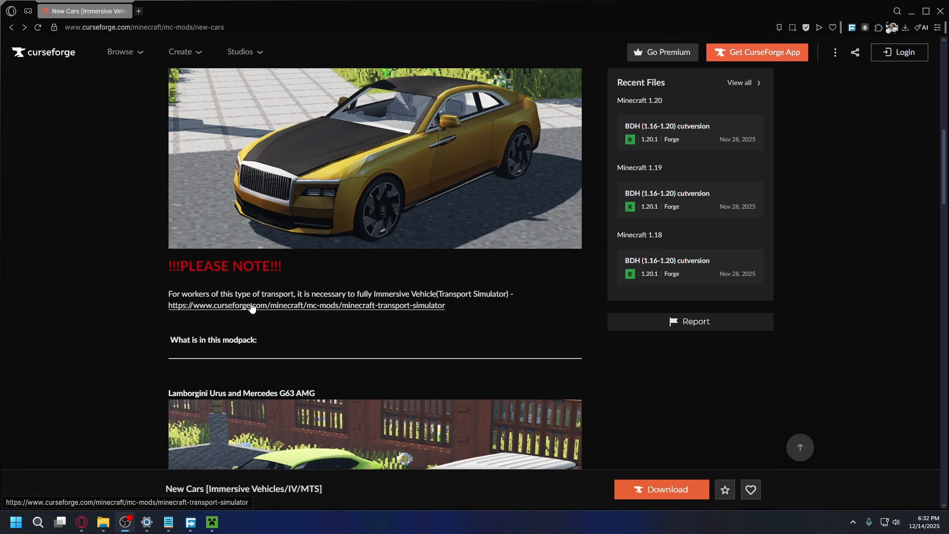
mouse_move(365, 313)
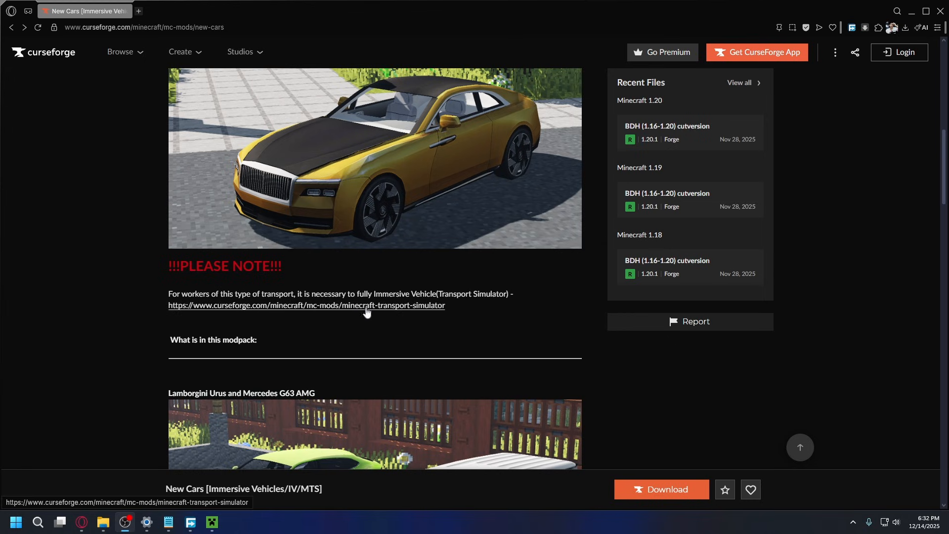
mouse_move(375, 313)
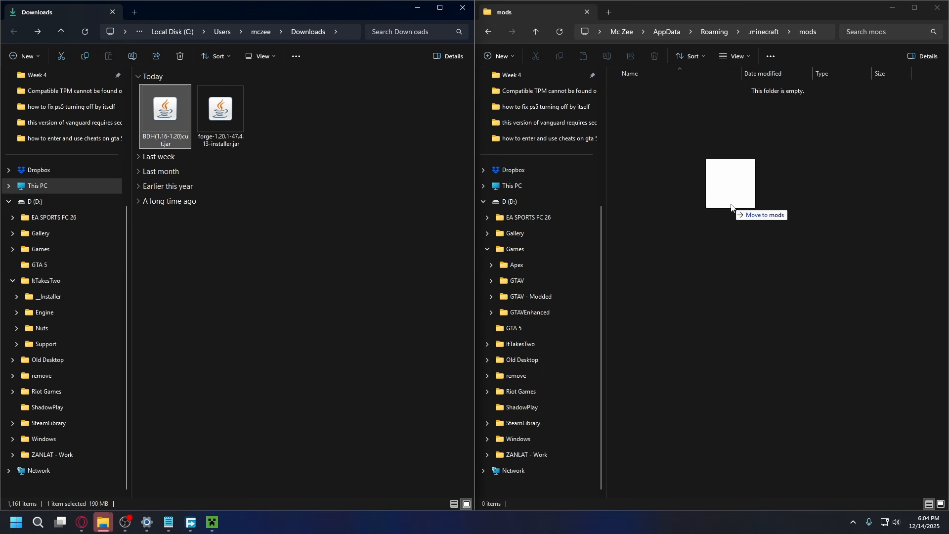
Drag BDH(1.16-1.20)cut.jar from Downloads into the .minecraft\mods folder.
left_click_drag(164, 112, 730, 183)
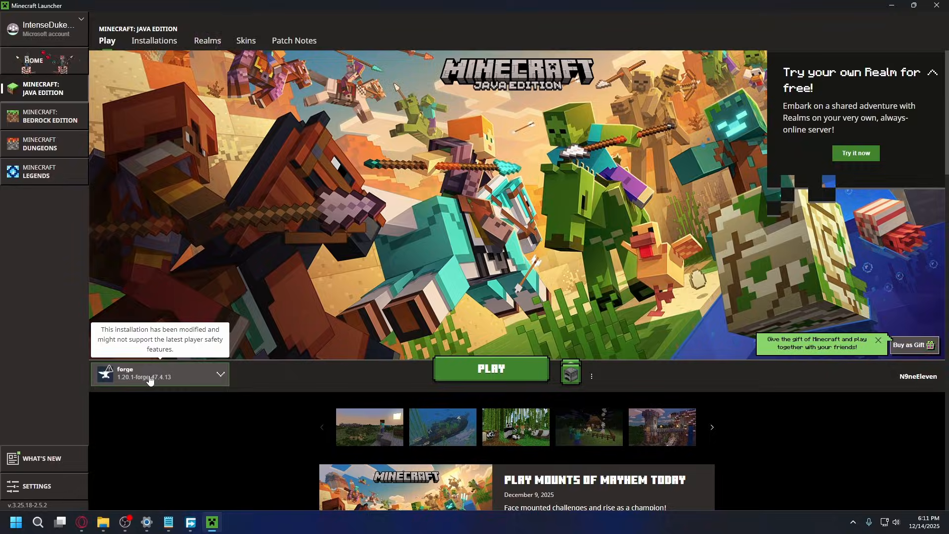
Play forge 1.20.1-forge-47.4.13, ticking 'I understand the risks' in the warning.
left_click(491, 368)
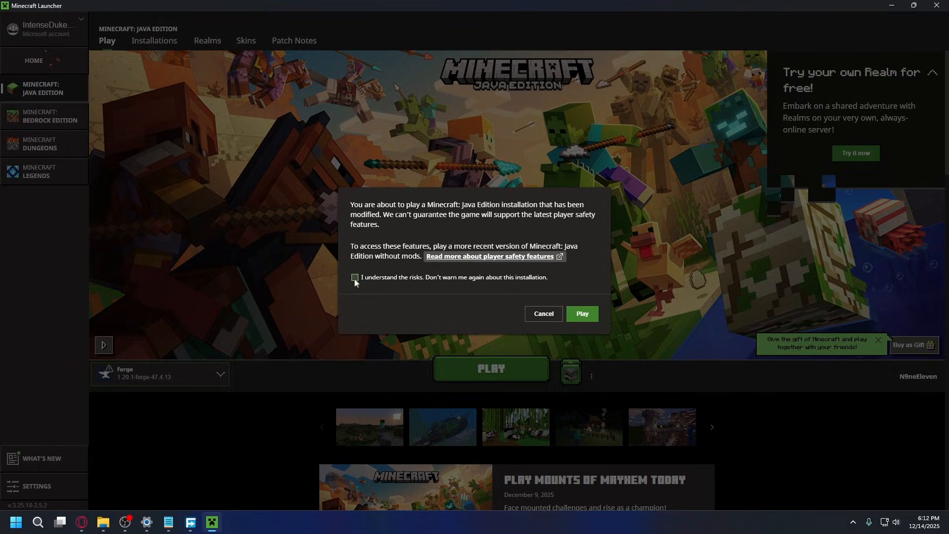
left_click(355, 277)
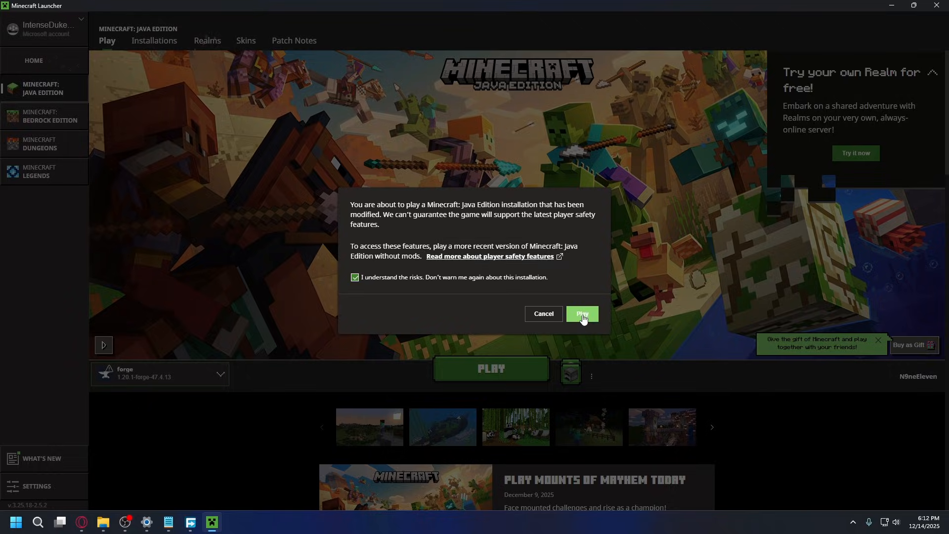
left_click(581, 314)
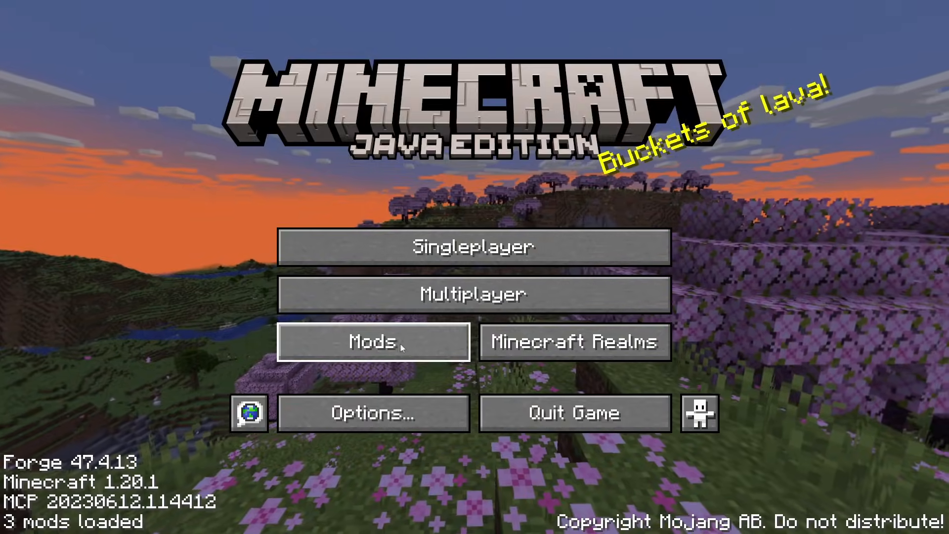
Open the Mods list and select Immersive Vehicles to view its details.
left_click(374, 341)
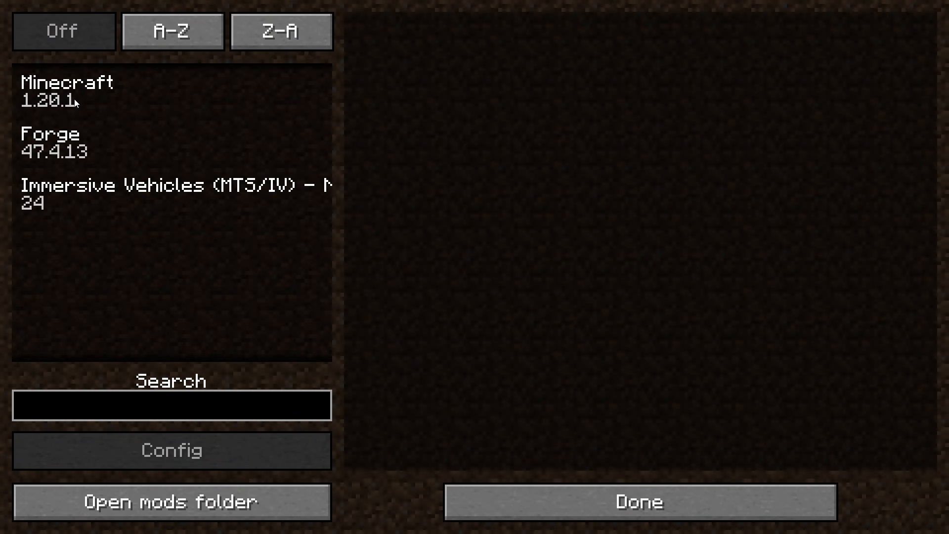
mouse_move(166, 149)
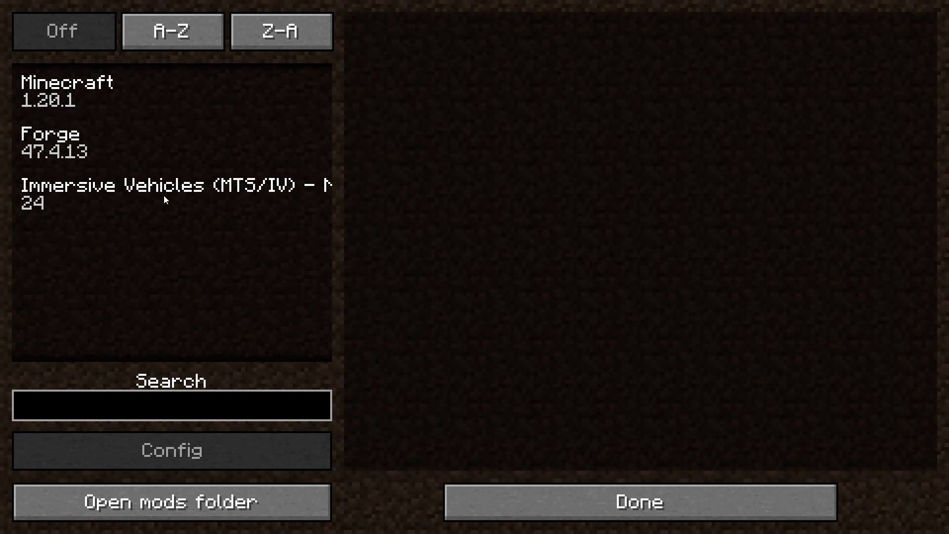
left_click(638, 501)
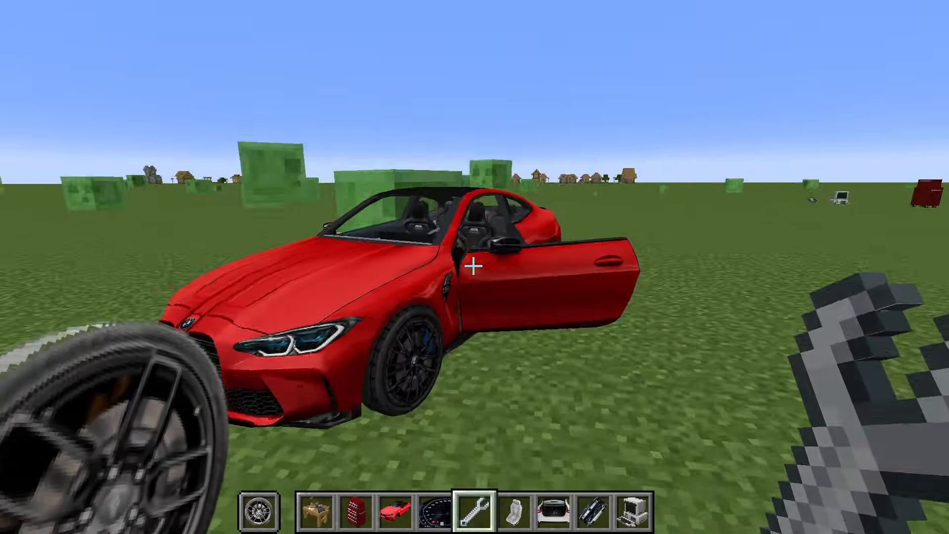